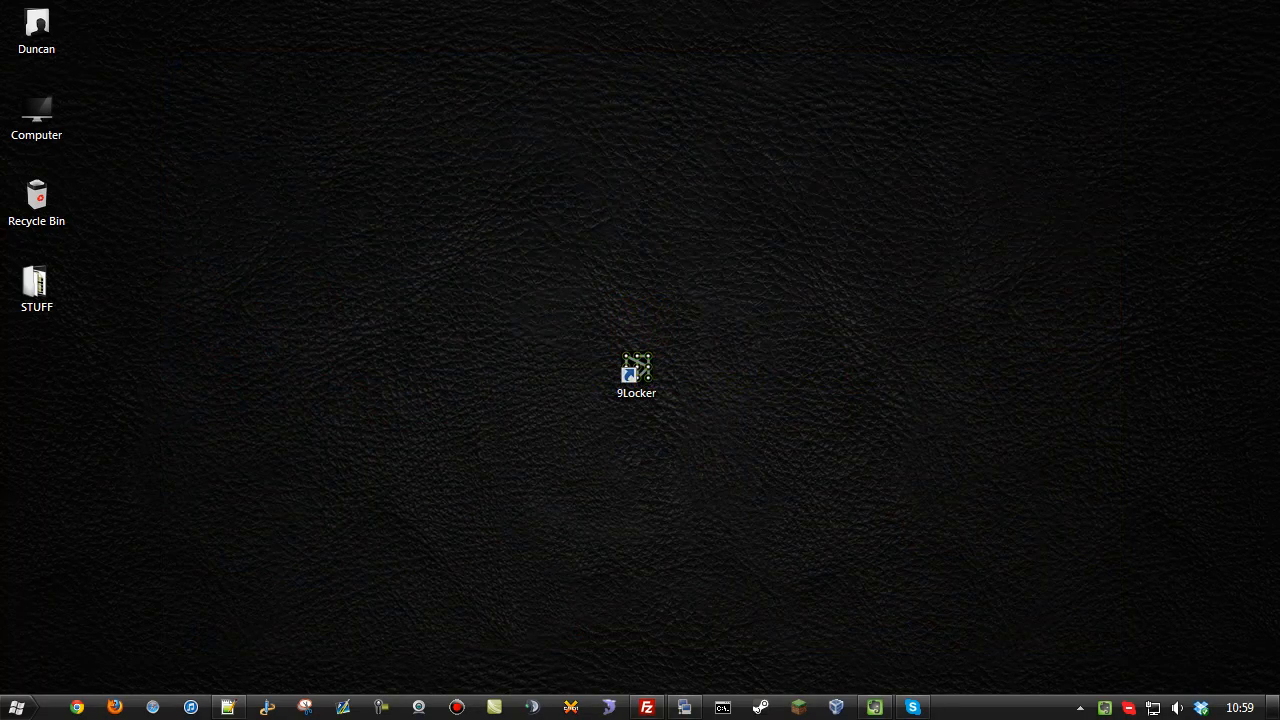
Launch 9Locker from its desktop icon and bring up its settings window
double_click(636, 376)
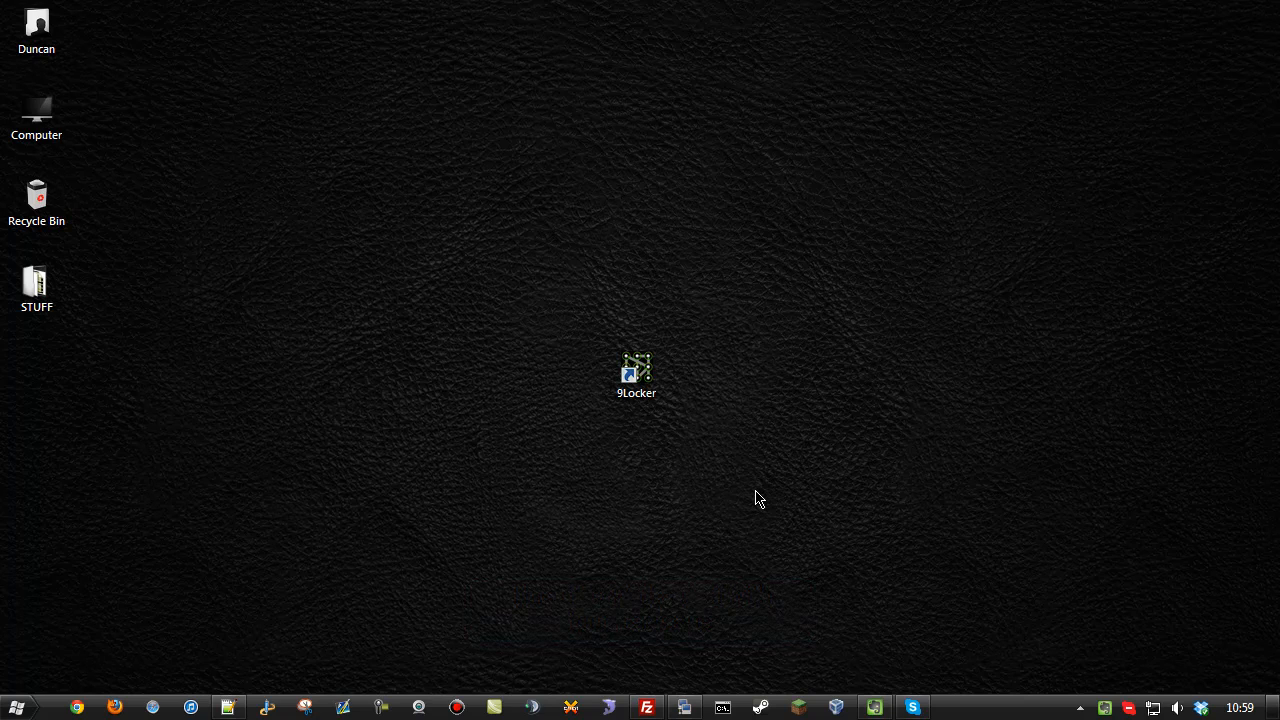
mouse_move(692, 432)
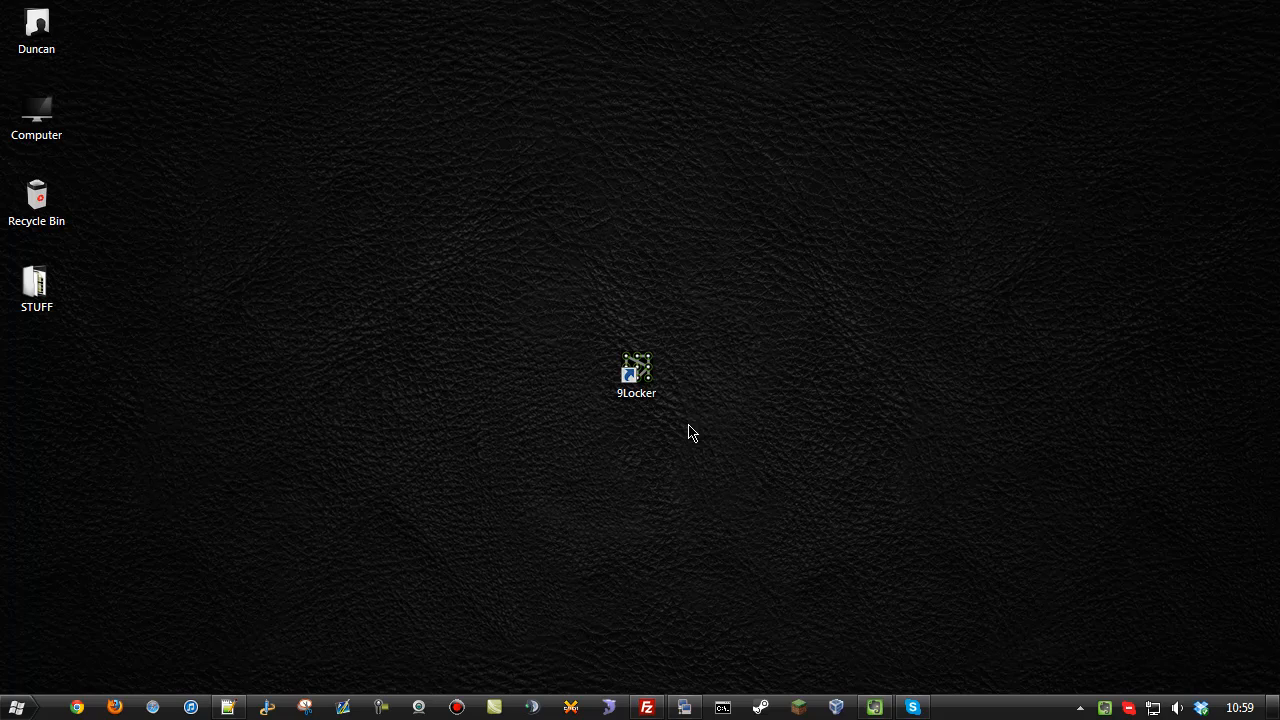
double_click(636, 376)
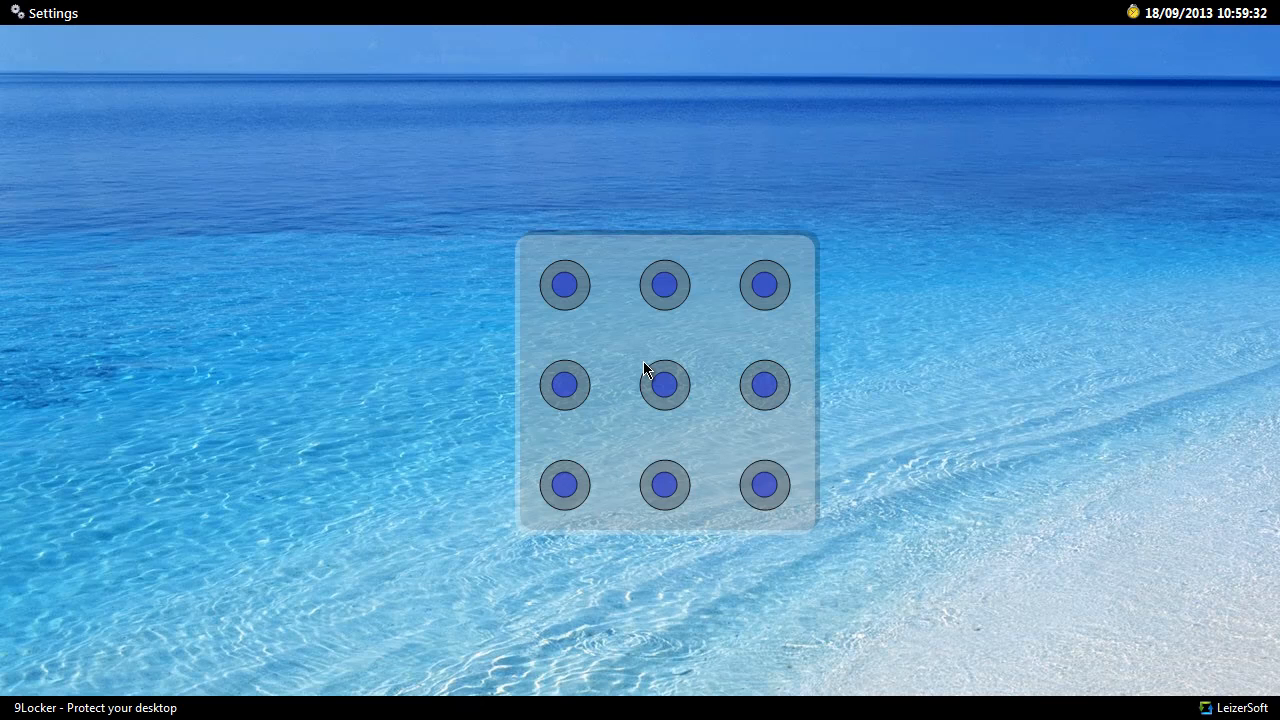
mouse_move(268, 124)
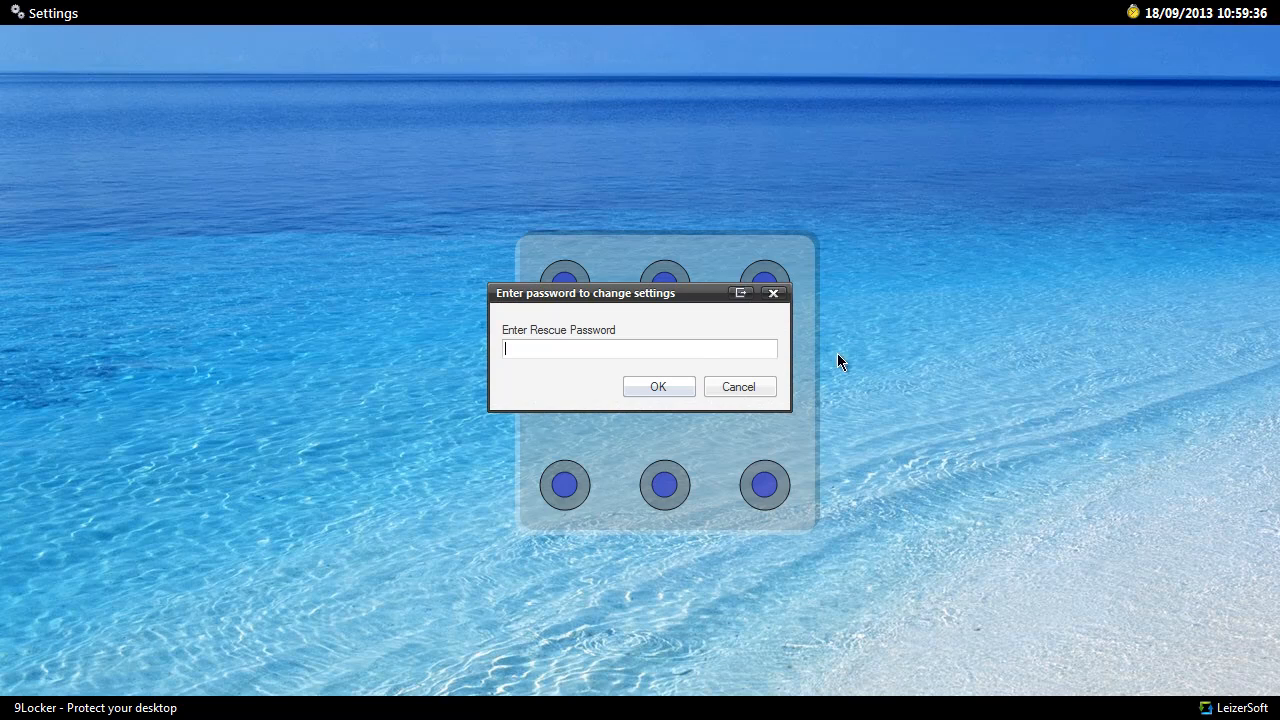
mouse_move(704, 344)
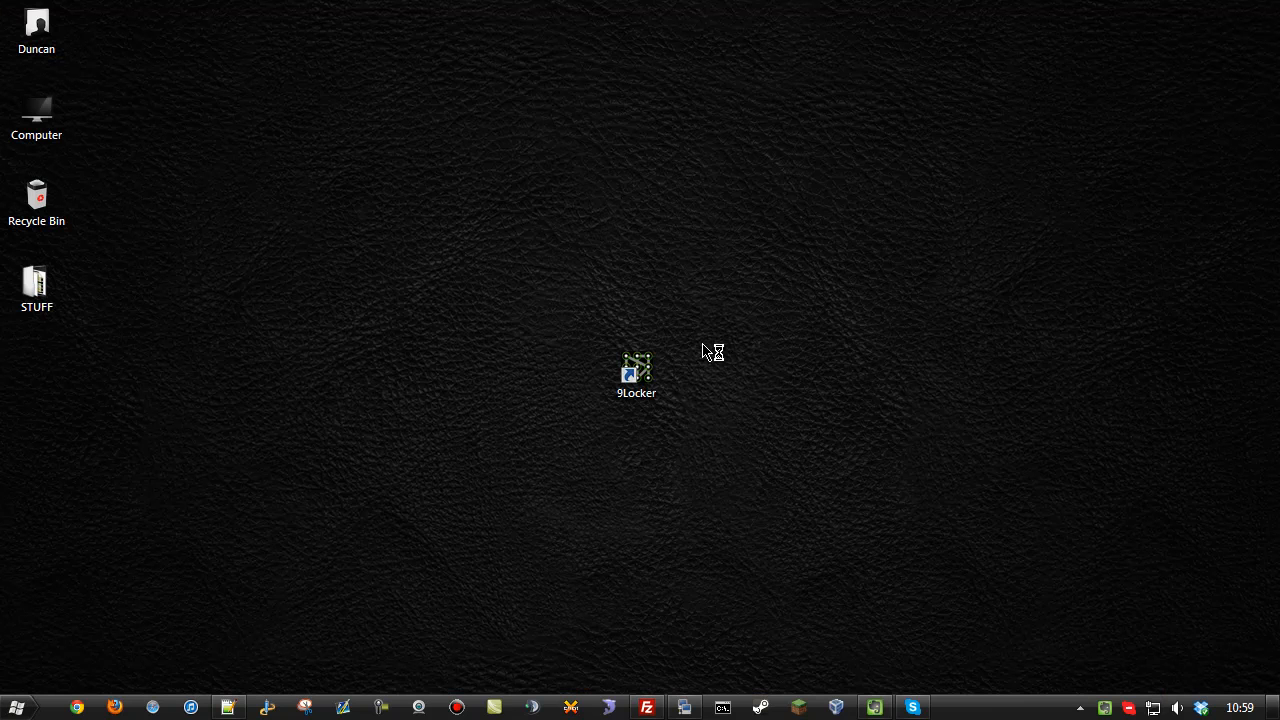
double_click(636, 372)
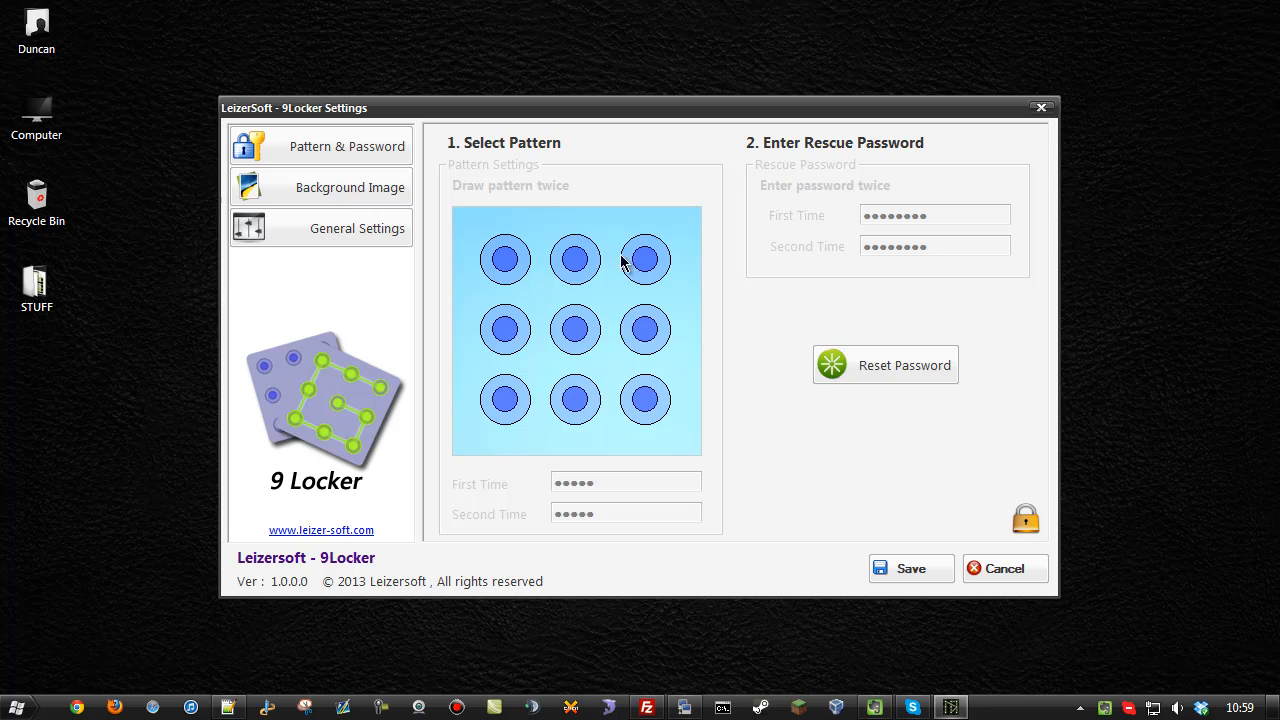
mouse_move(700, 264)
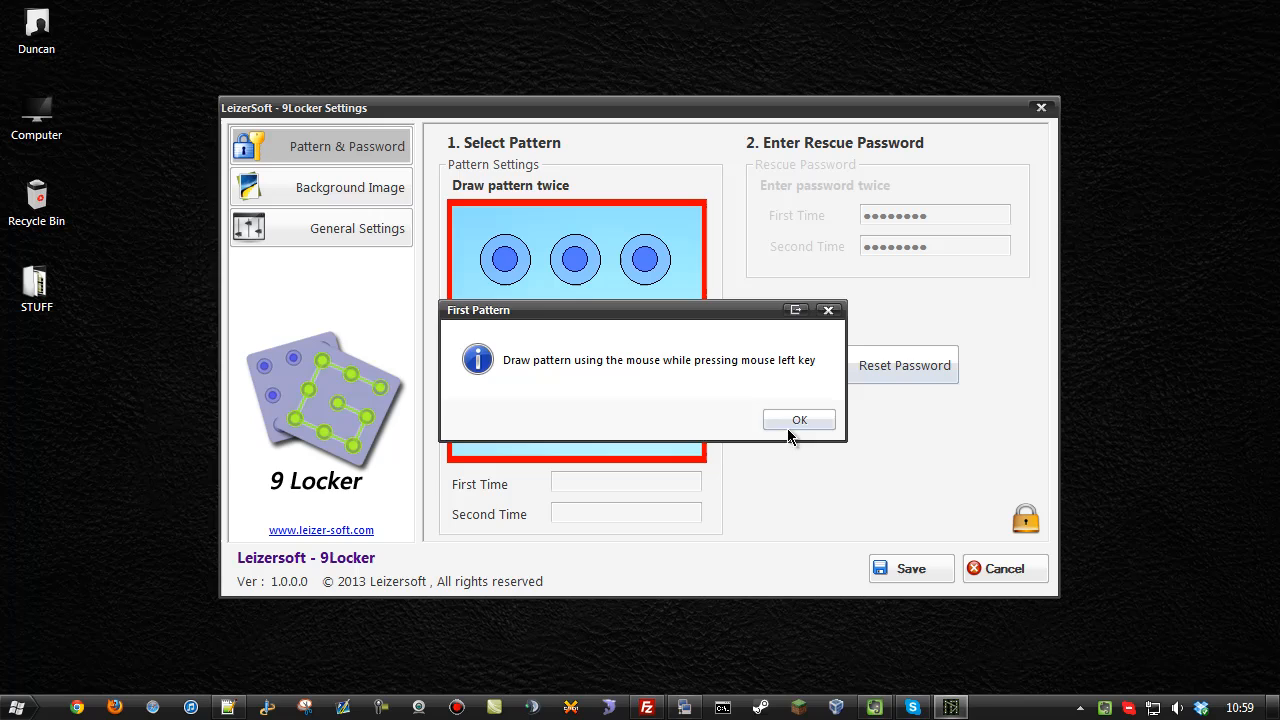
Dismiss the First Pattern message and go to the Background Image options
left_click(800, 420)
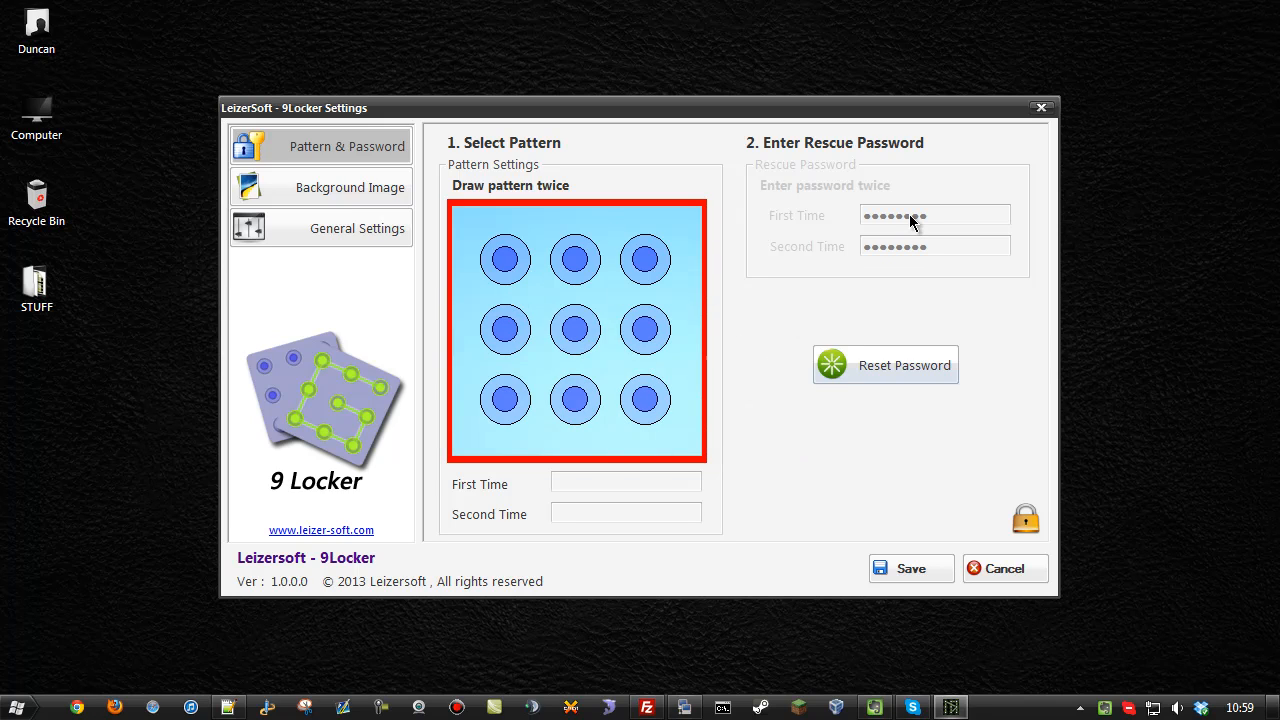
left_click(350, 188)
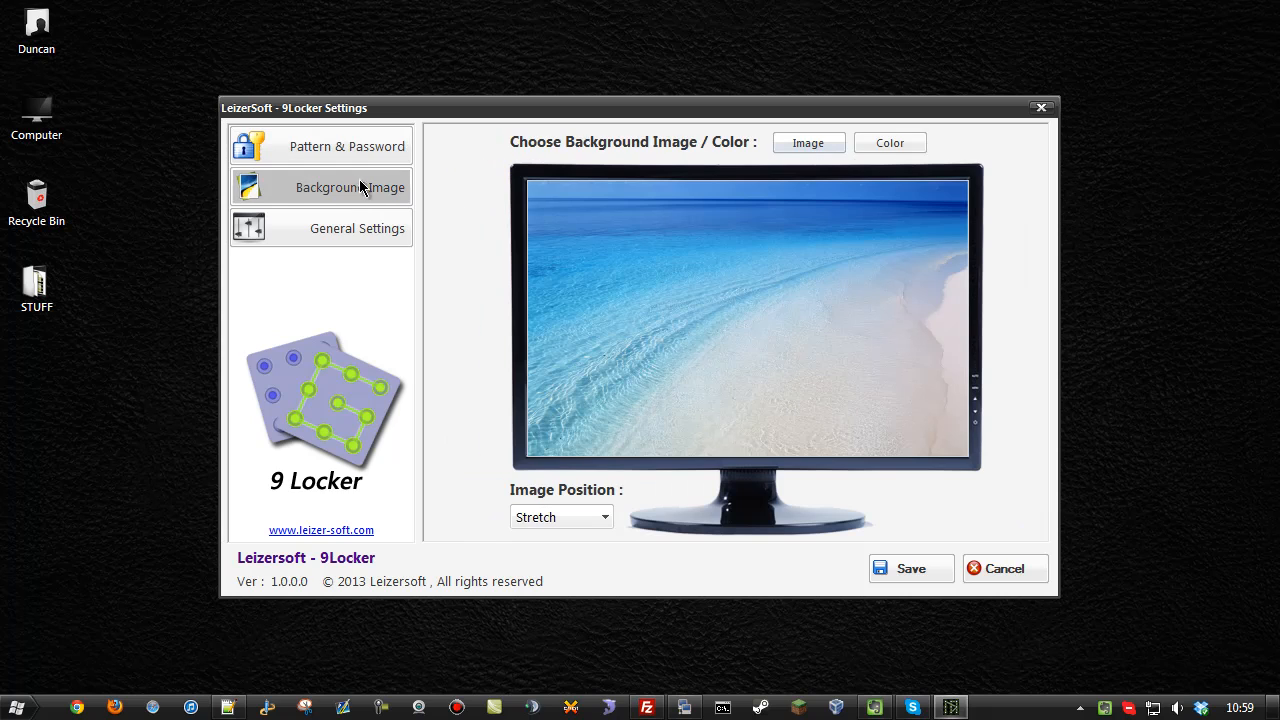
mouse_move(744, 316)
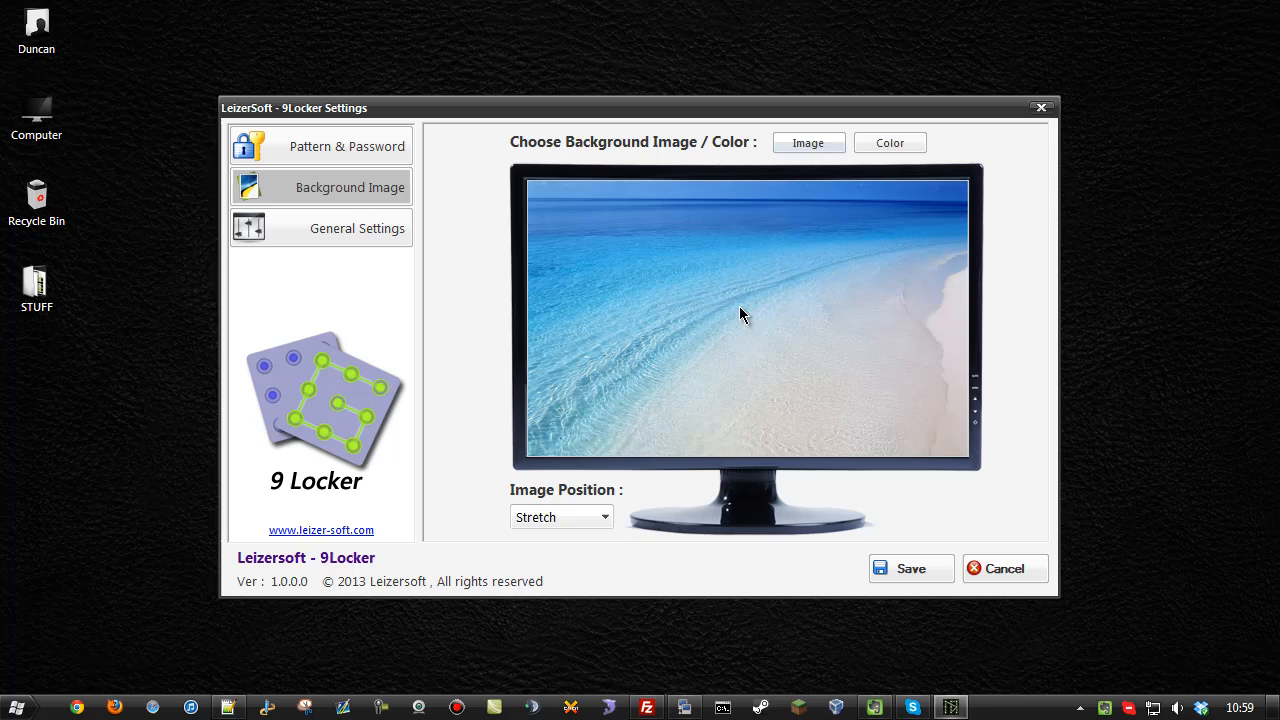
mouse_move(868, 150)
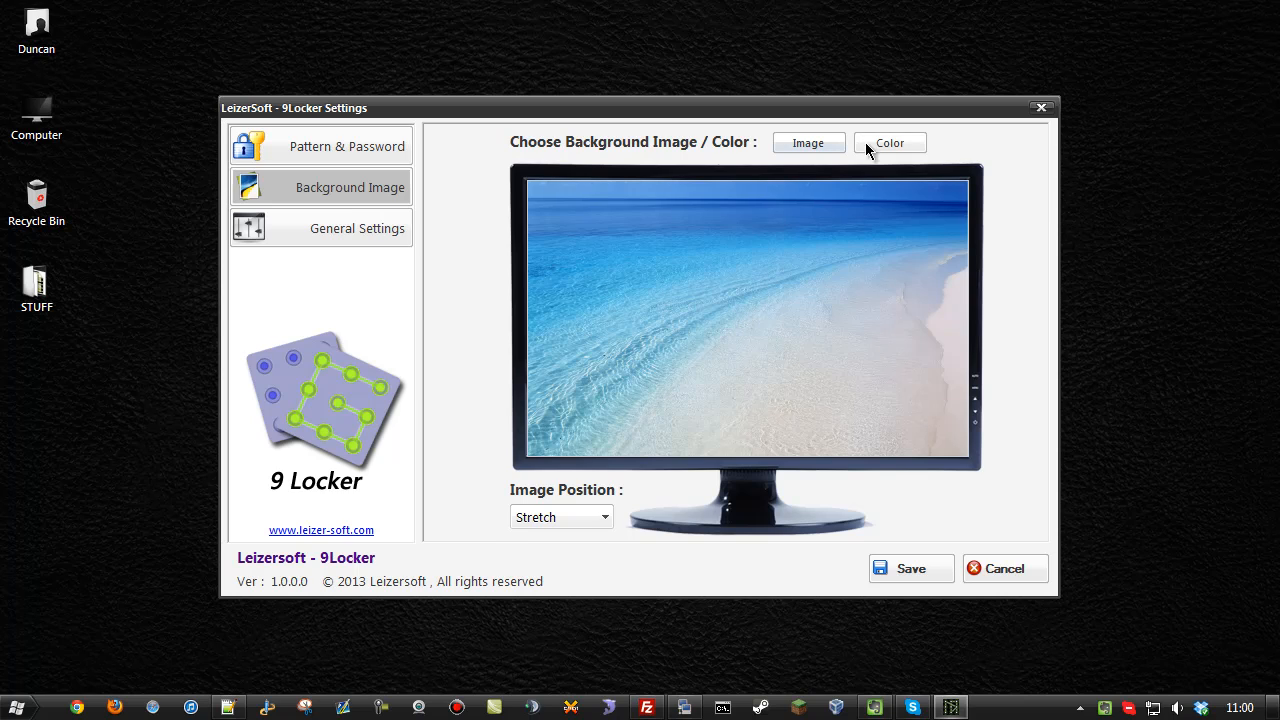
Switch to General Settings showing the alarm sound after three failed logons
left_click(356, 228)
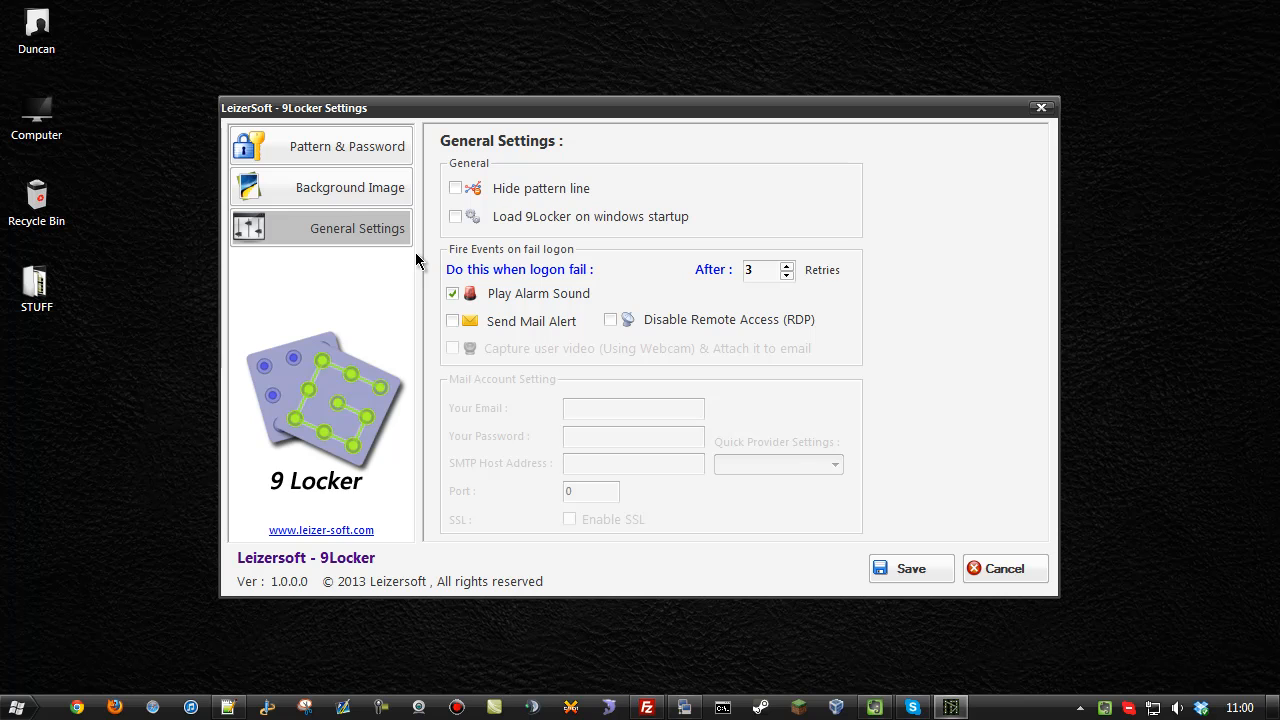
mouse_move(538, 296)
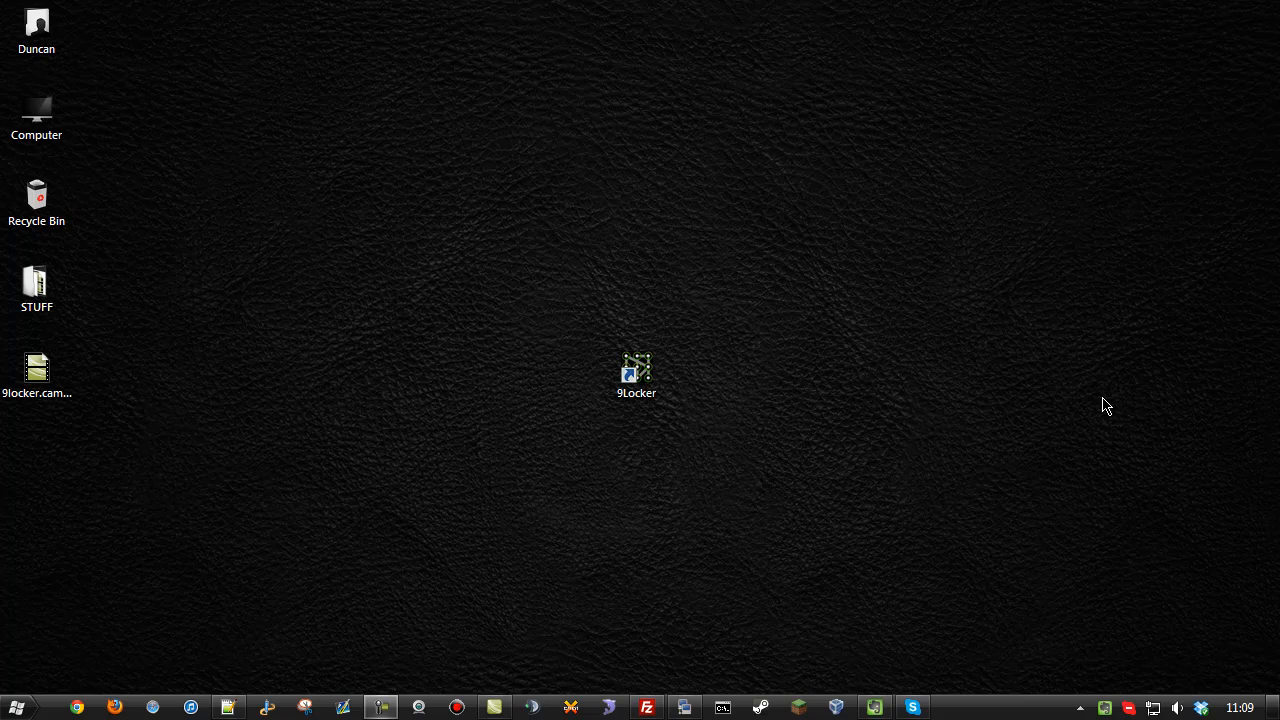
Run the 9Locker lock screen and draw the unlock pattern from the top-left dot
left_click(636, 376)
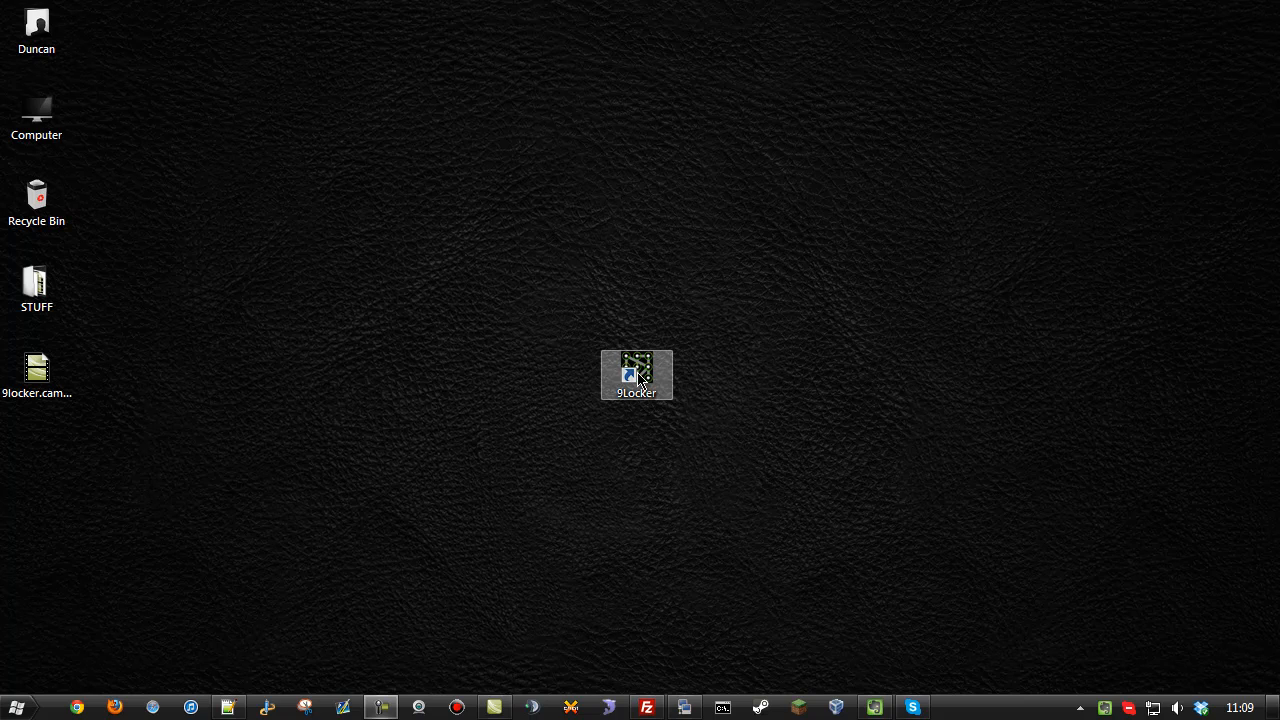
double_click(636, 374)
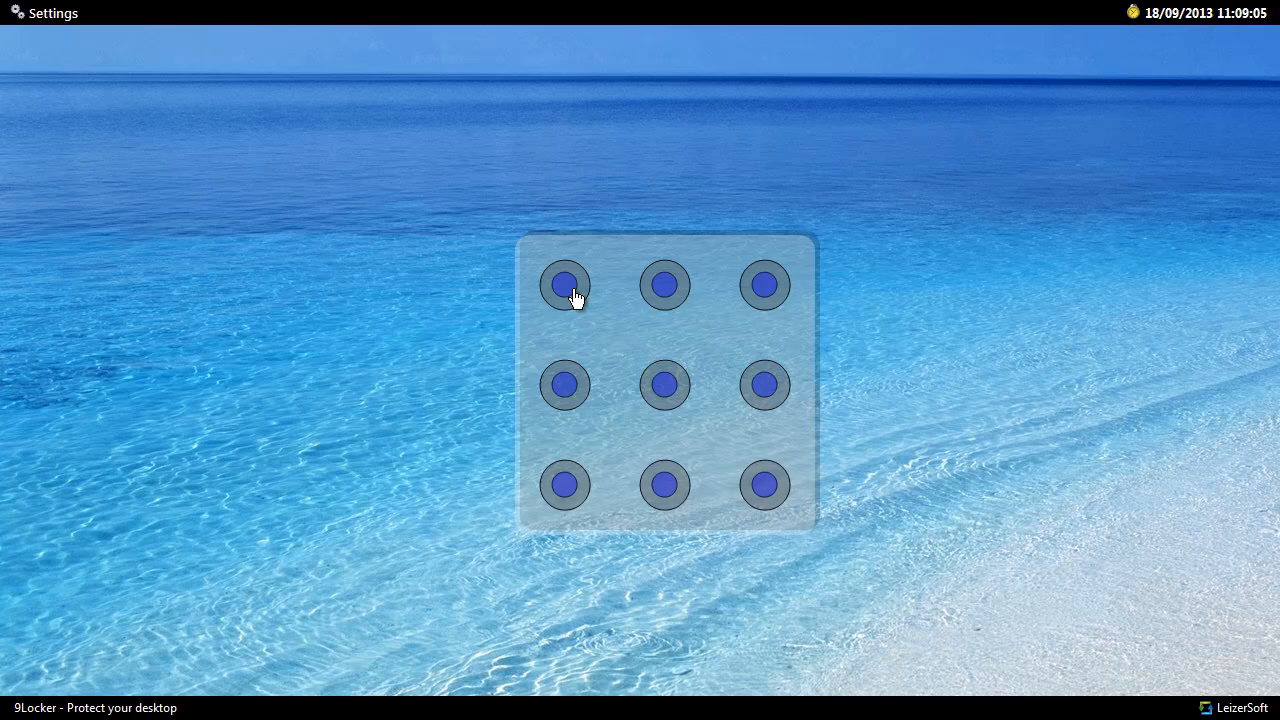
left_click_drag(564, 284, 564, 384)
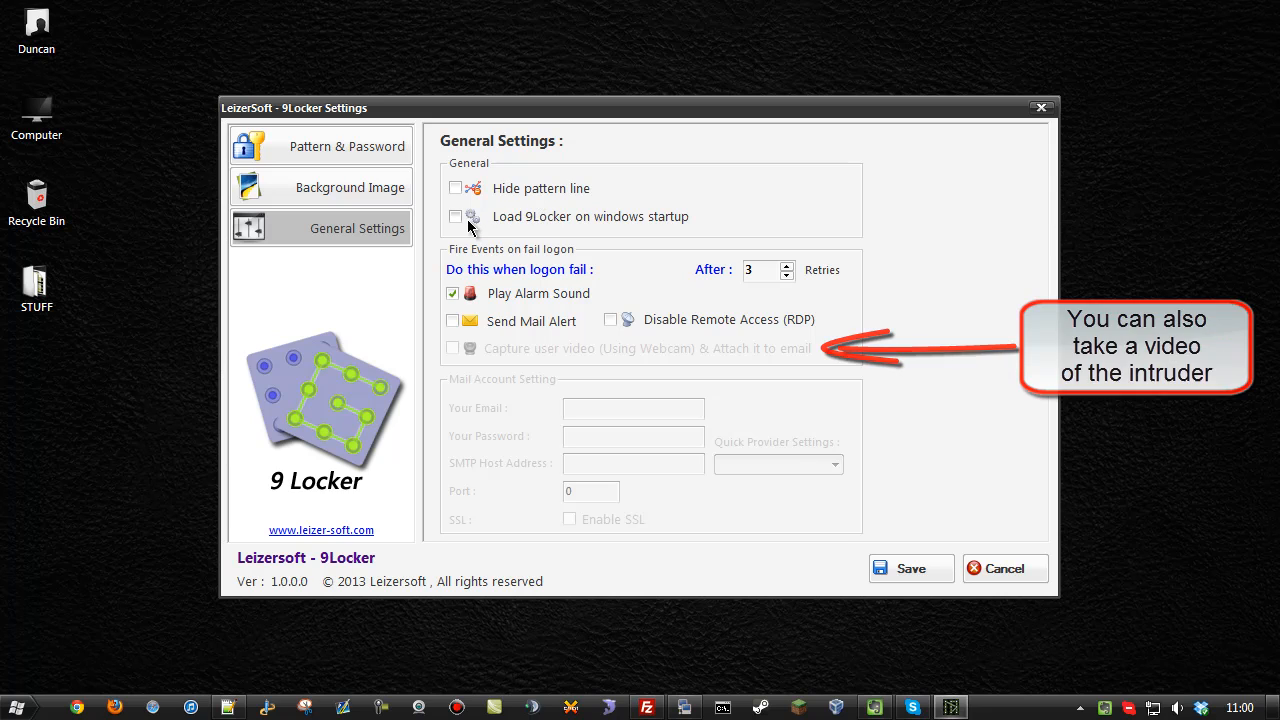
mouse_move(588, 224)
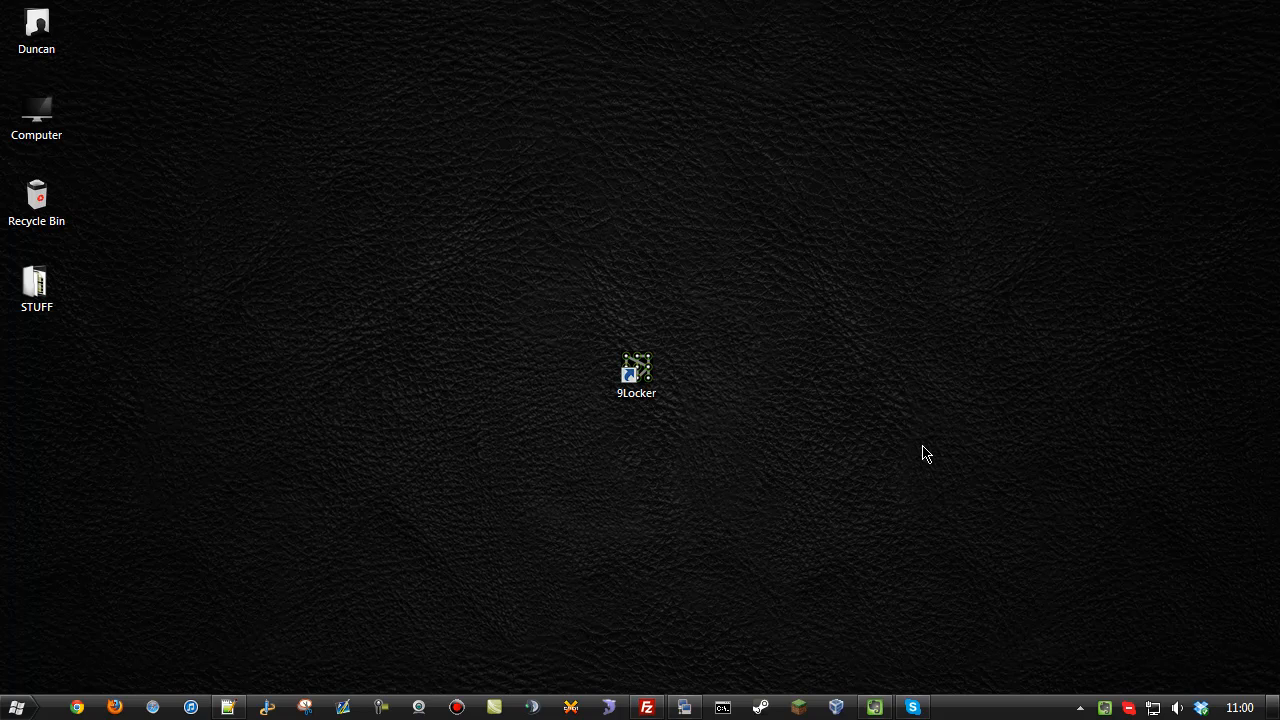
Assign Ctrl+Shift+K as the 9Locker shortcut key in Properties and relaunch the lock screen
left_click(636, 376)
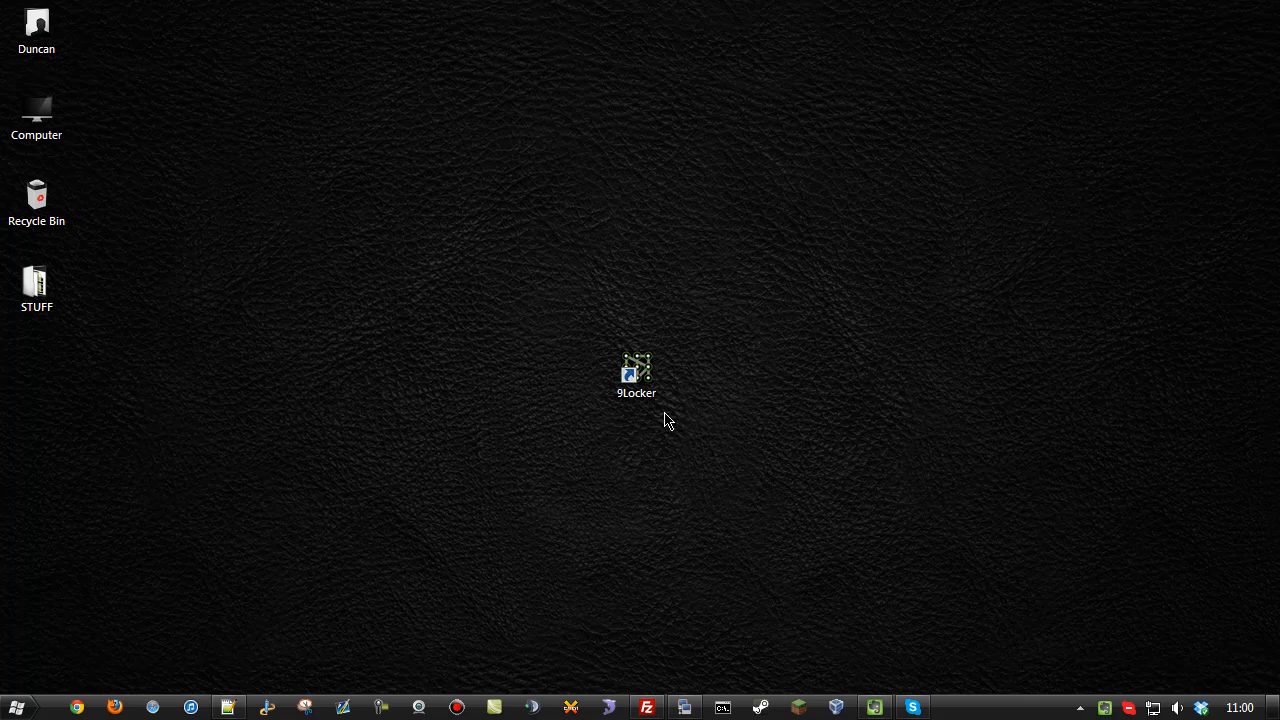
right_click(636, 376)
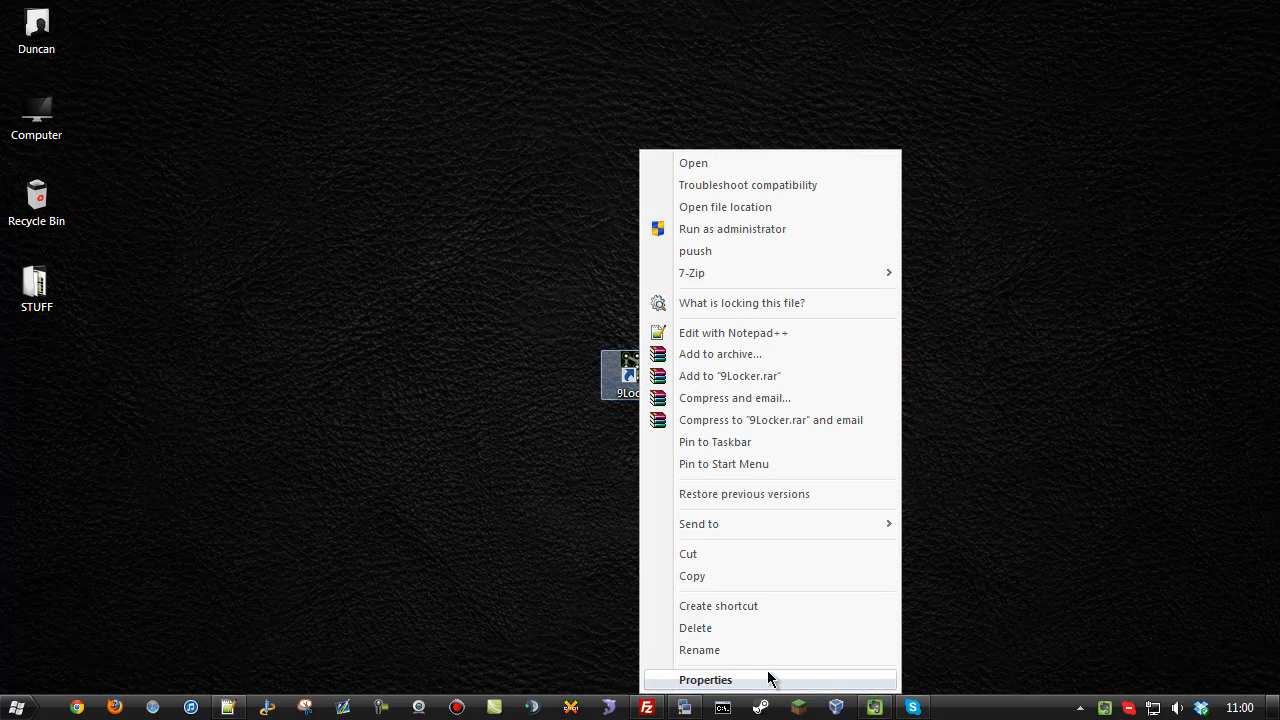
left_click(704, 680)
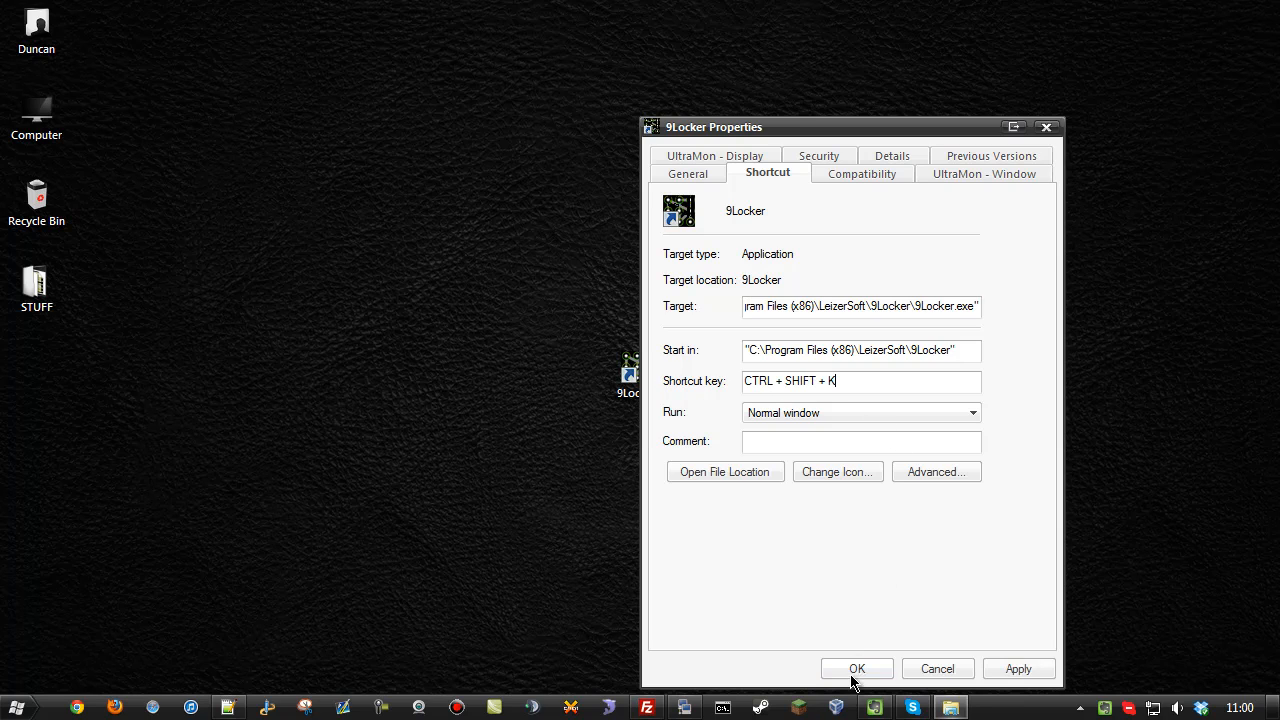
left_click(856, 668)
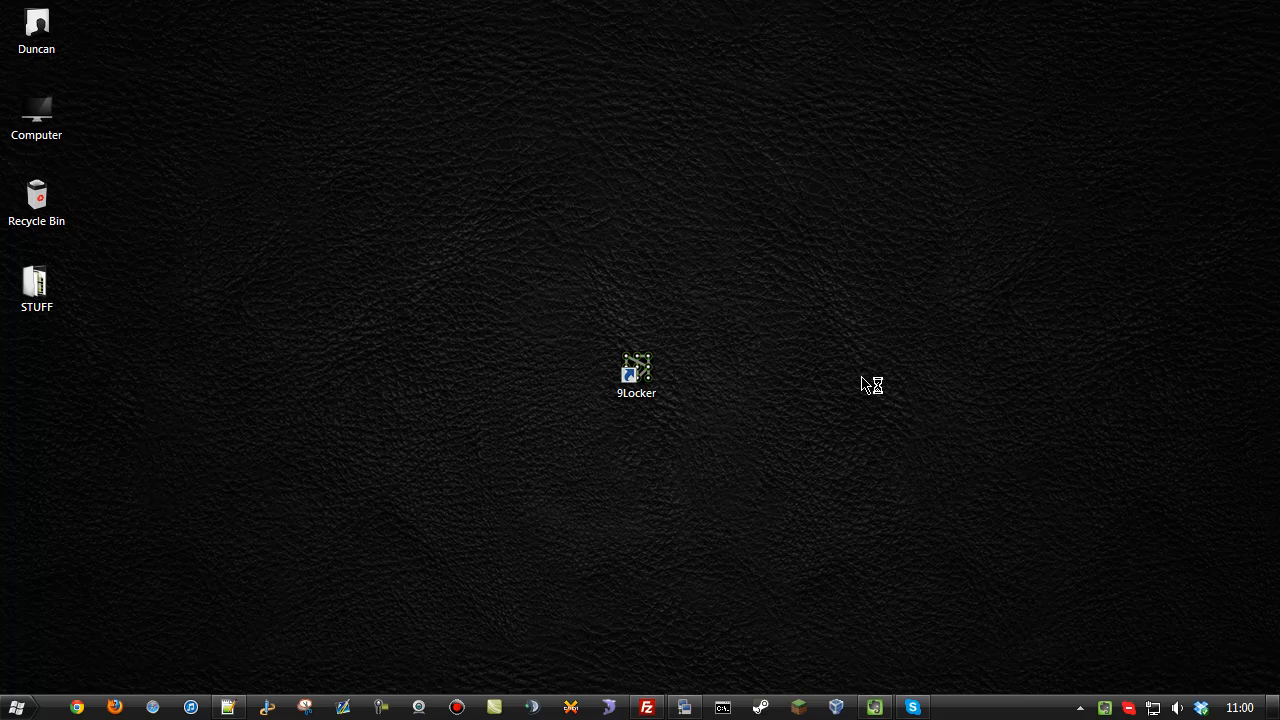
double_click(636, 372)
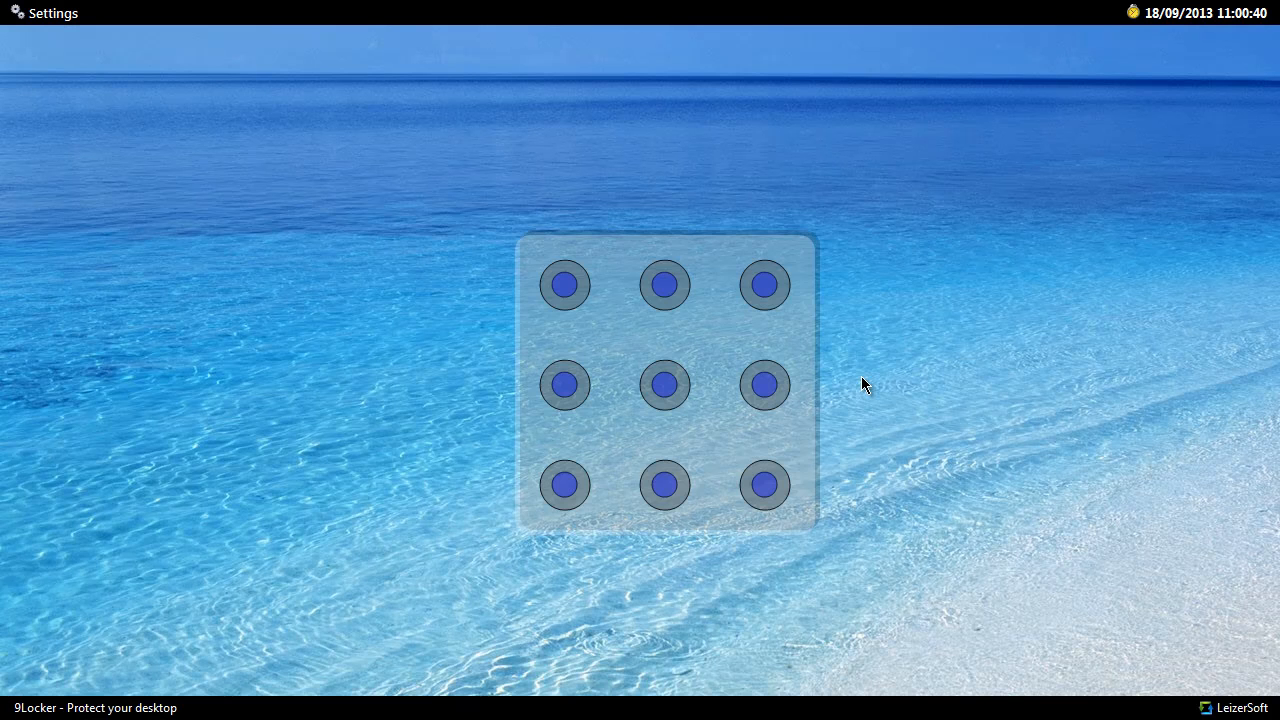